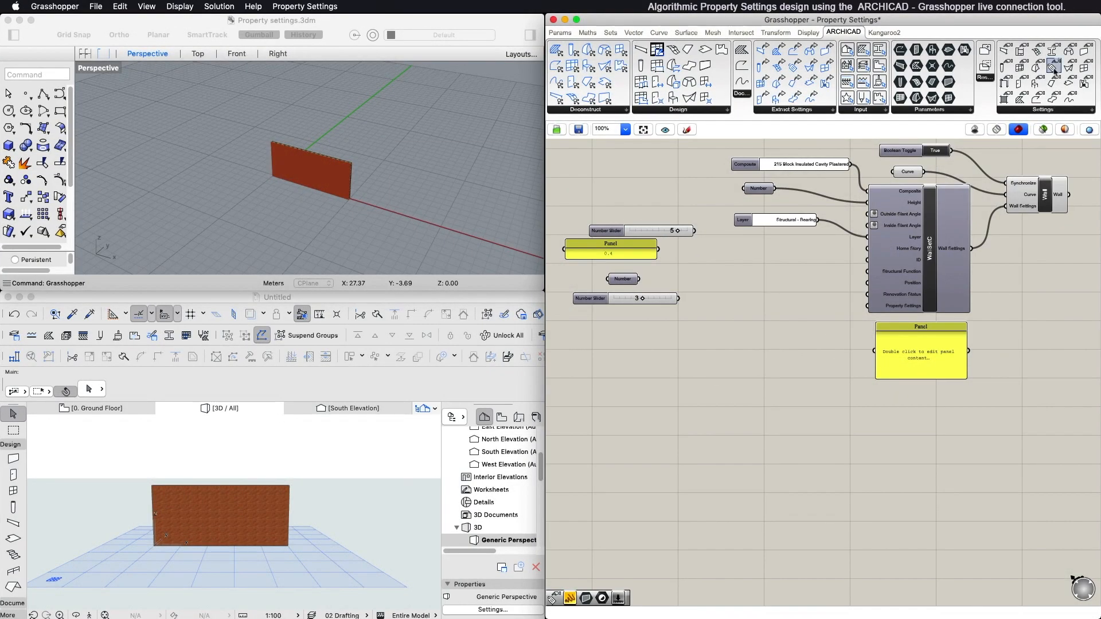
mouse_move(1049, 69)
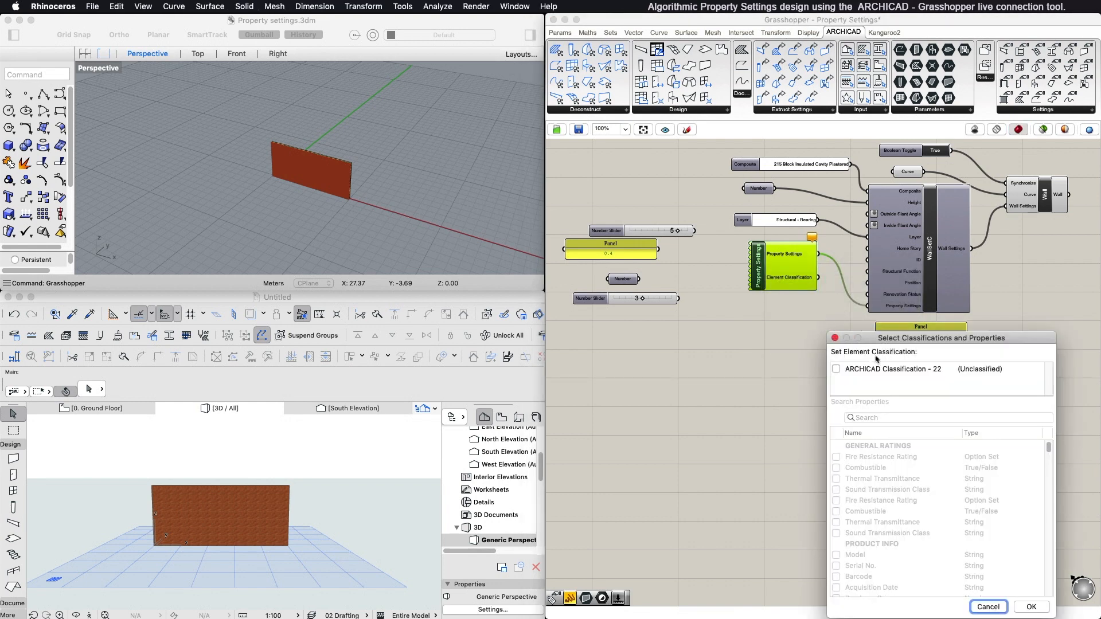
- Set the element classification to Wall under ARCHICAD Classification - 22
left_click_drag(942, 337, 579, 188)
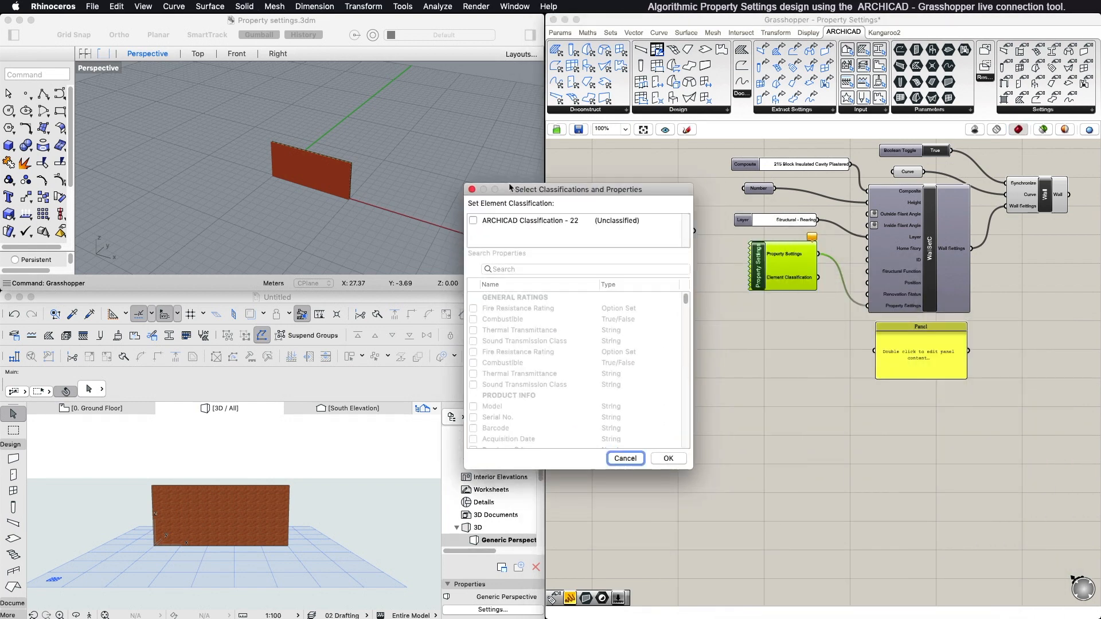
left_click(472, 220)
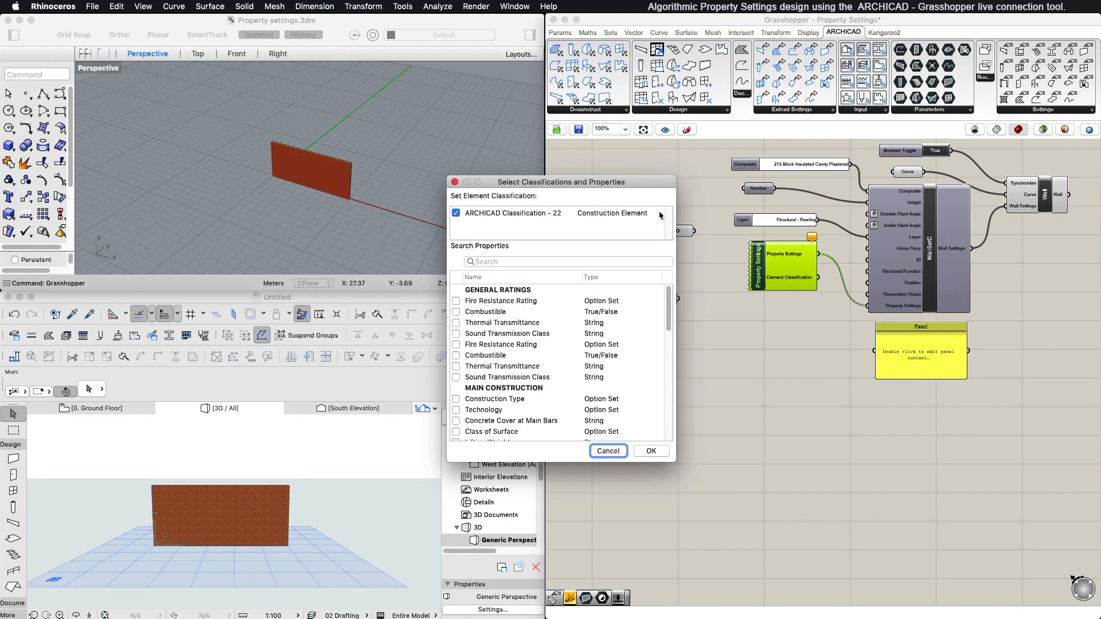
left_click(657, 213)
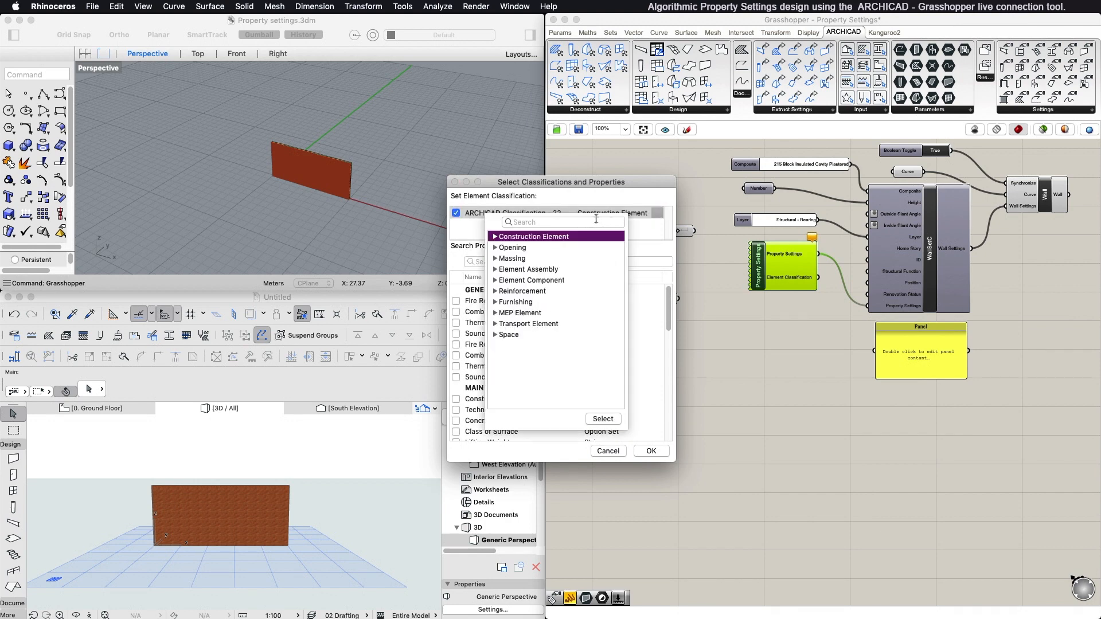
type("wall")
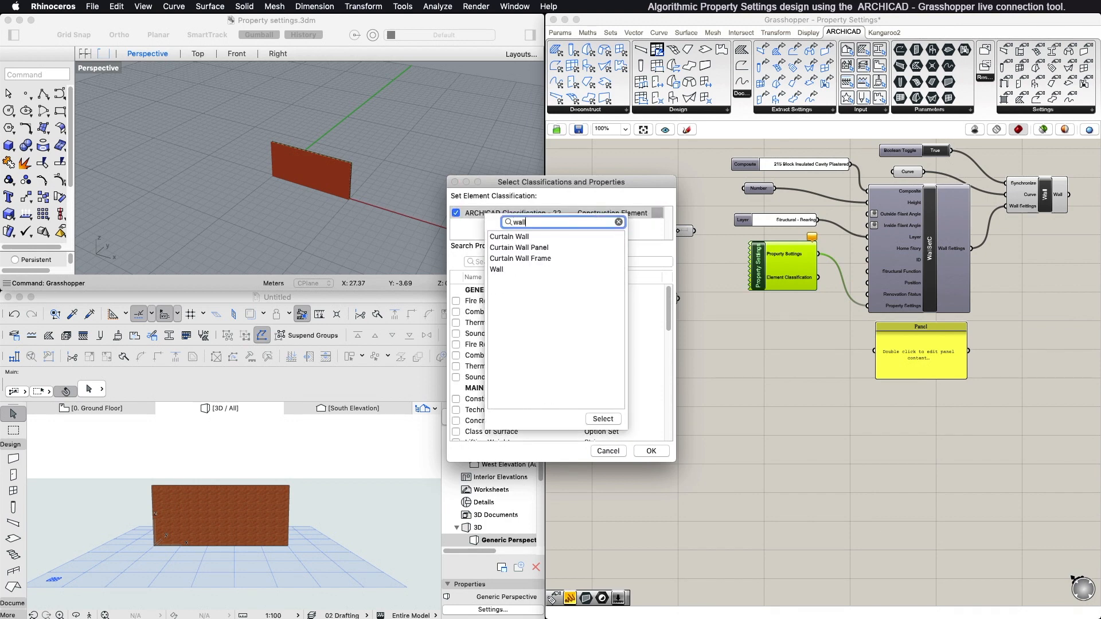
left_click(497, 269)
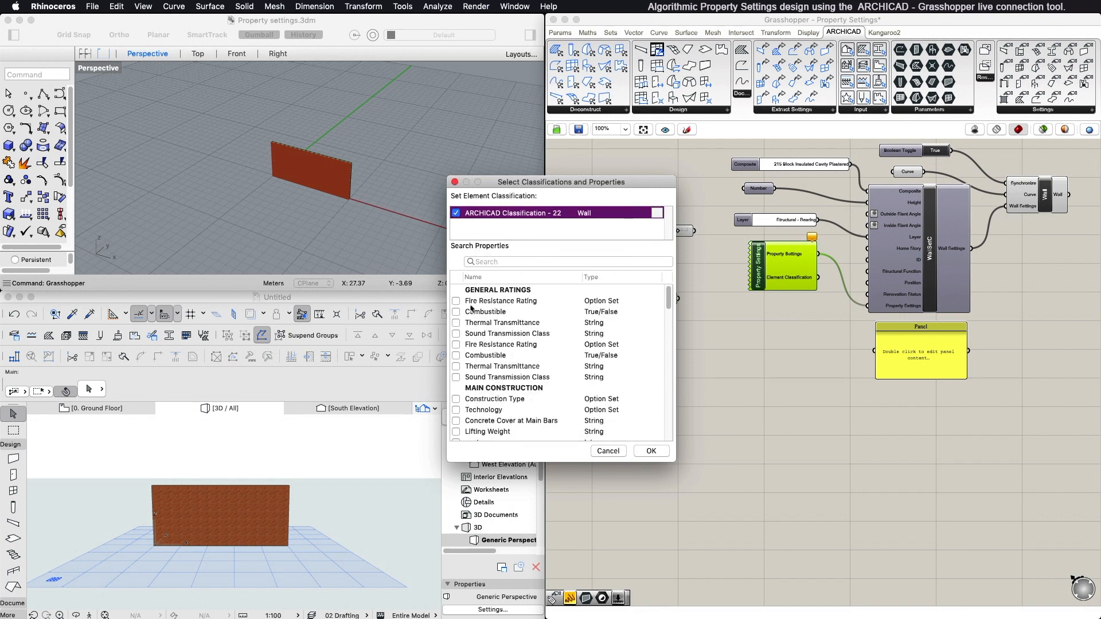
- Tick Fire Resistance Rating, Thermal Transmittance and cost as properties
left_click(456, 301)
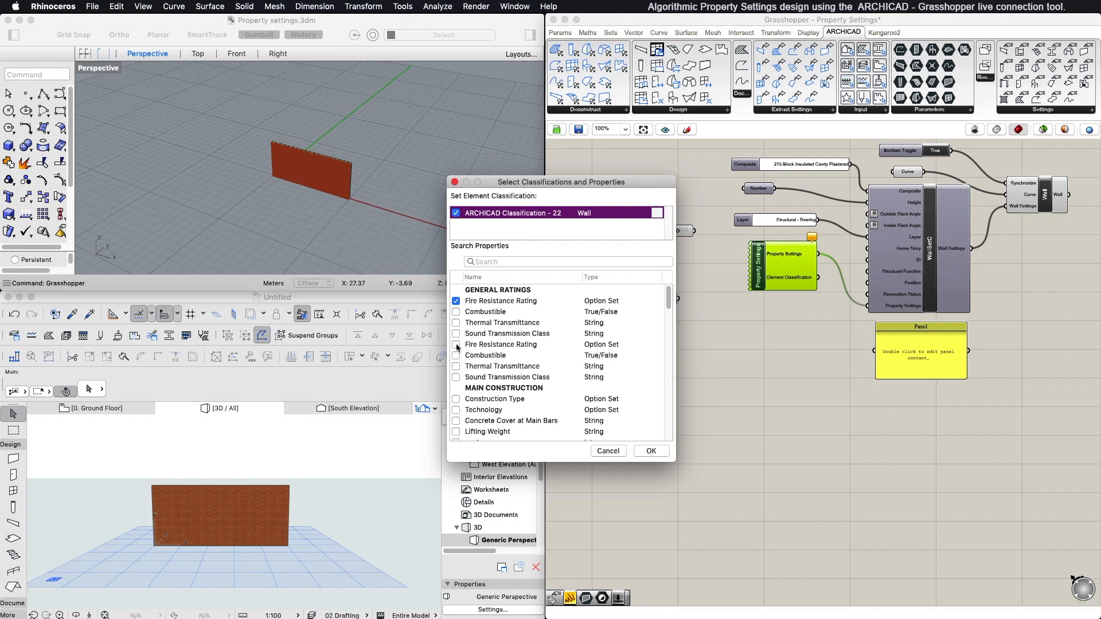
left_click(456, 365)
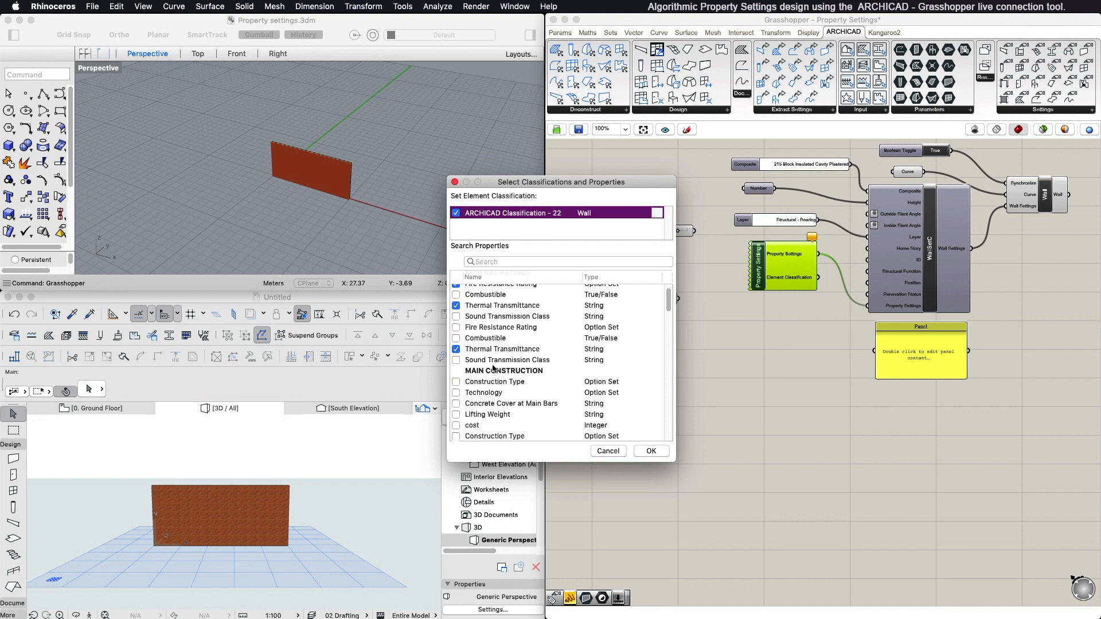
scroll("down", 3)
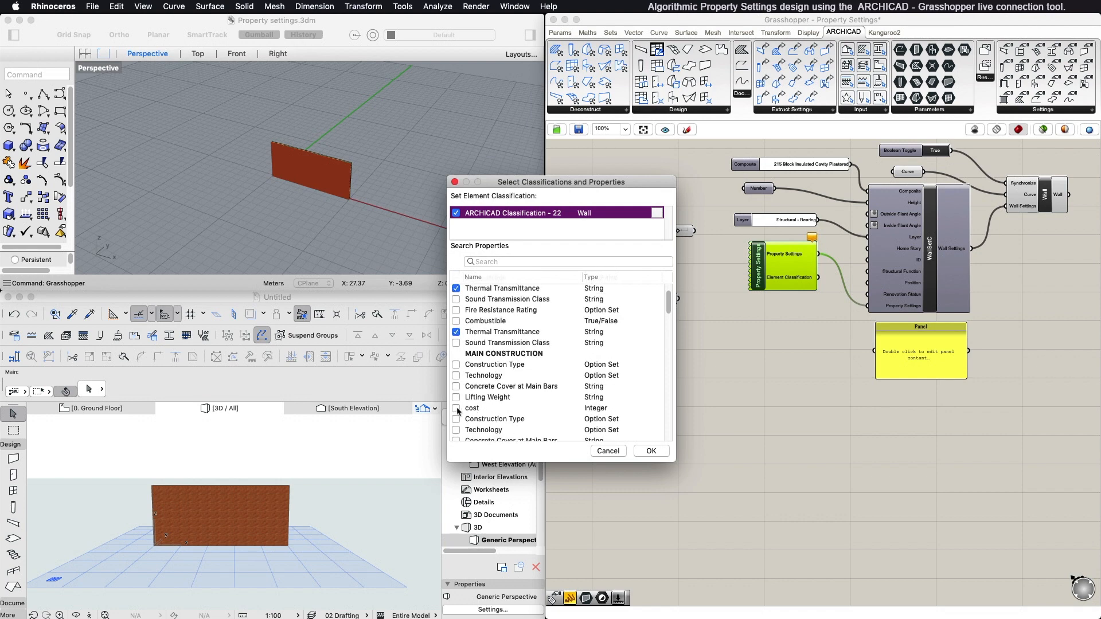
left_click(456, 408)
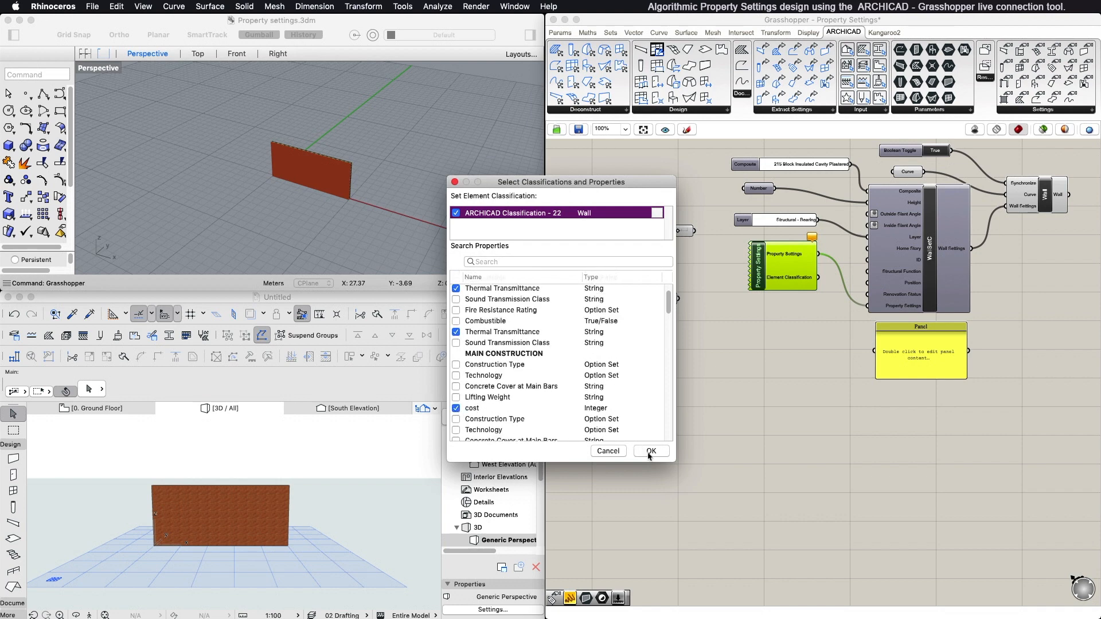
- Confirm the Wall classification and selected properties with OK
left_click(651, 451)
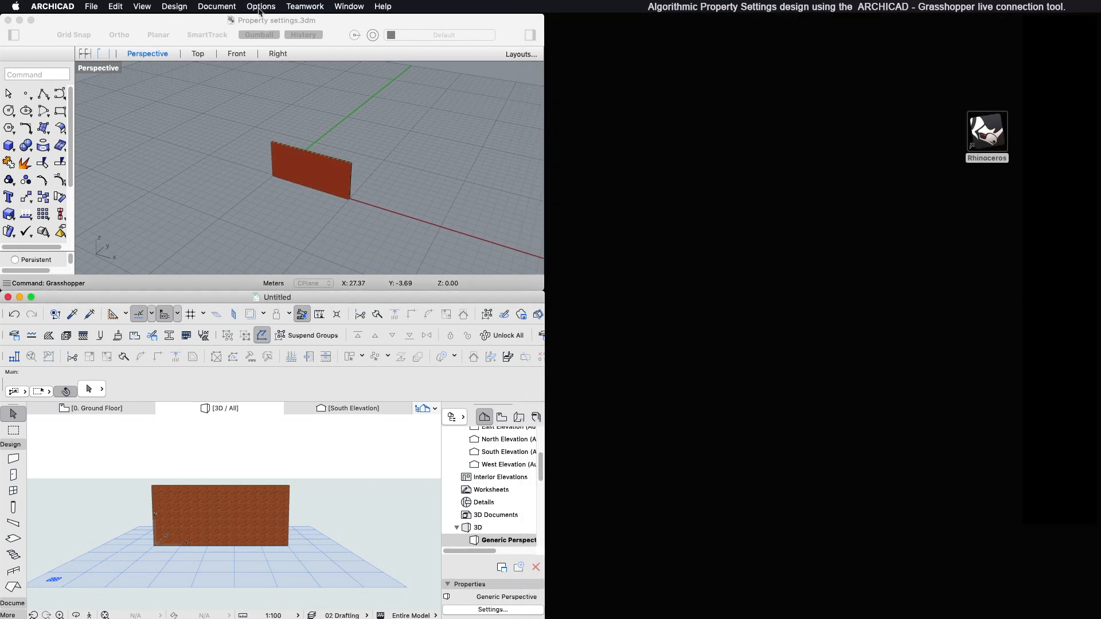
- Add a property named New Property to MAIN CONSTRUCTION in the Property Manager
left_click(260, 7)
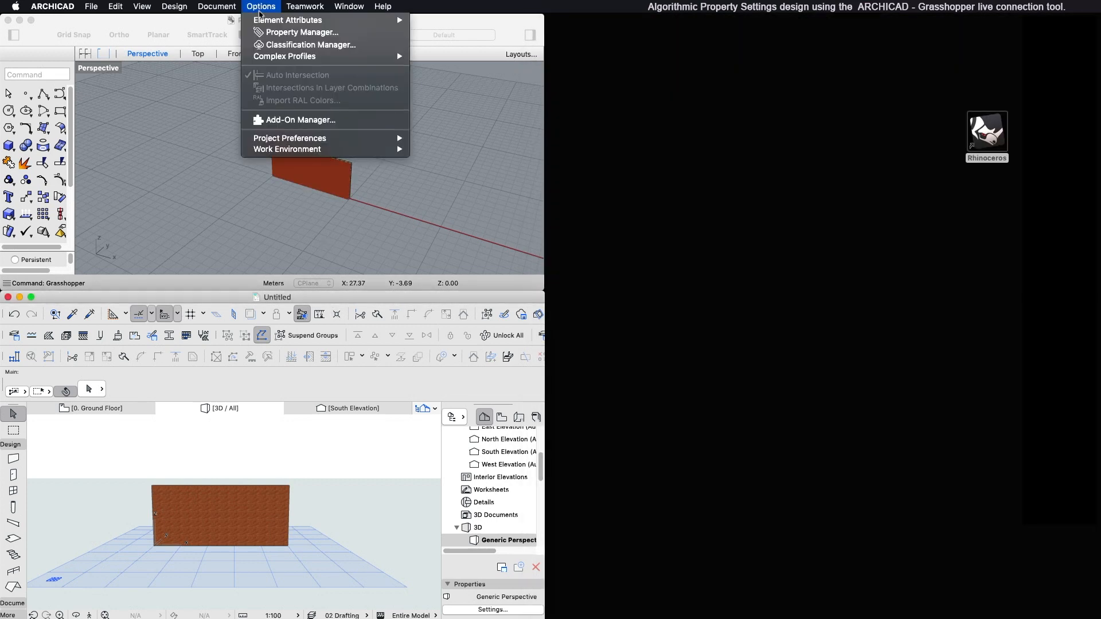
left_click(260, 6)
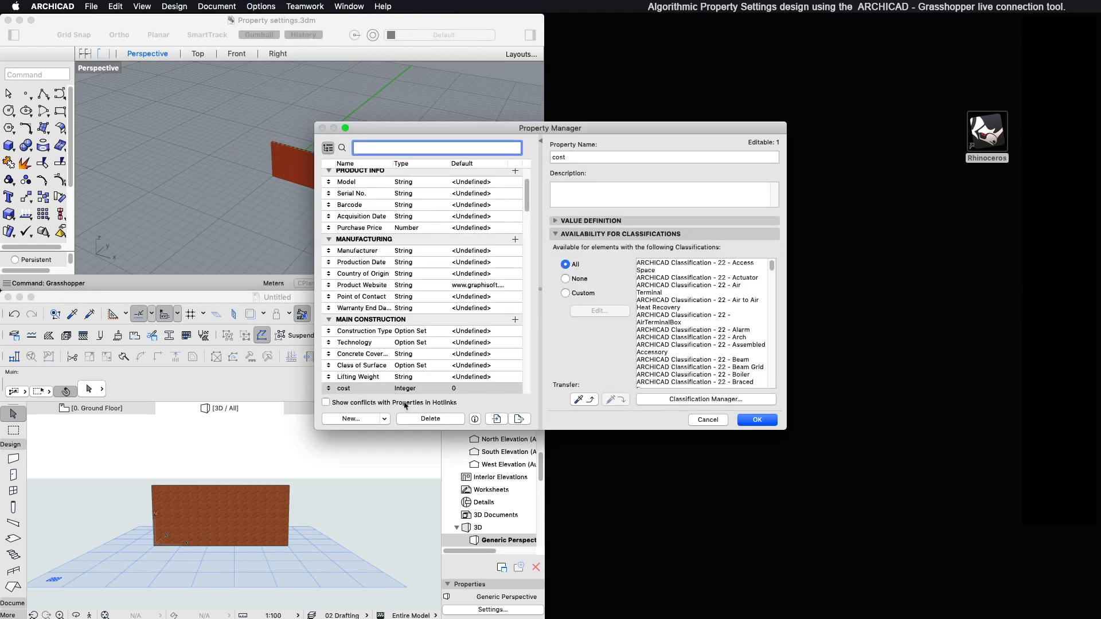
left_click(350, 419)
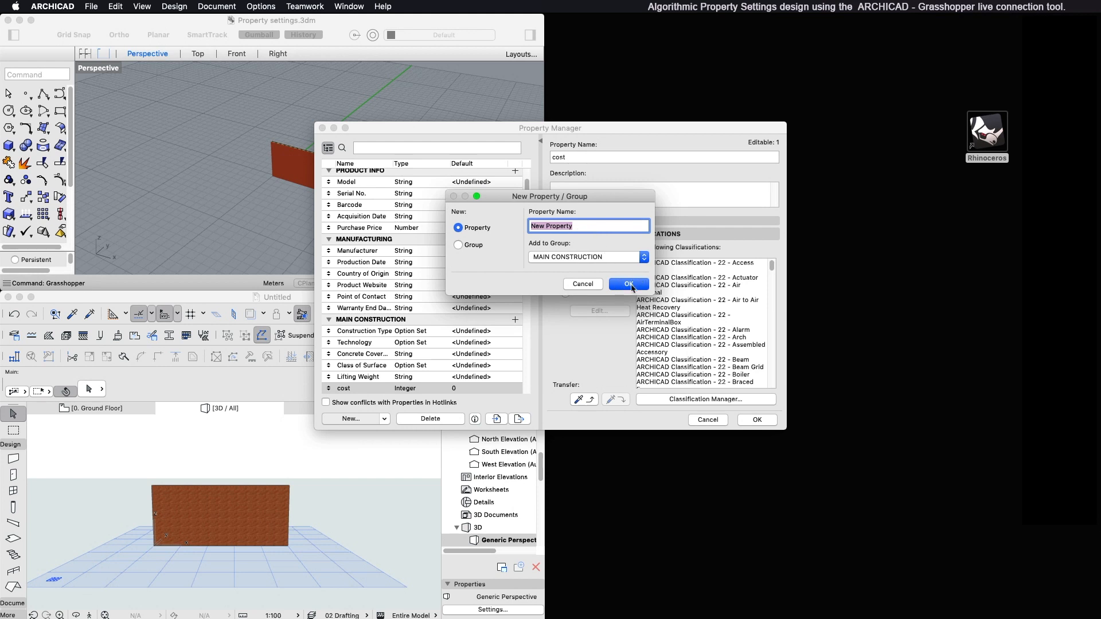
left_click(628, 284)
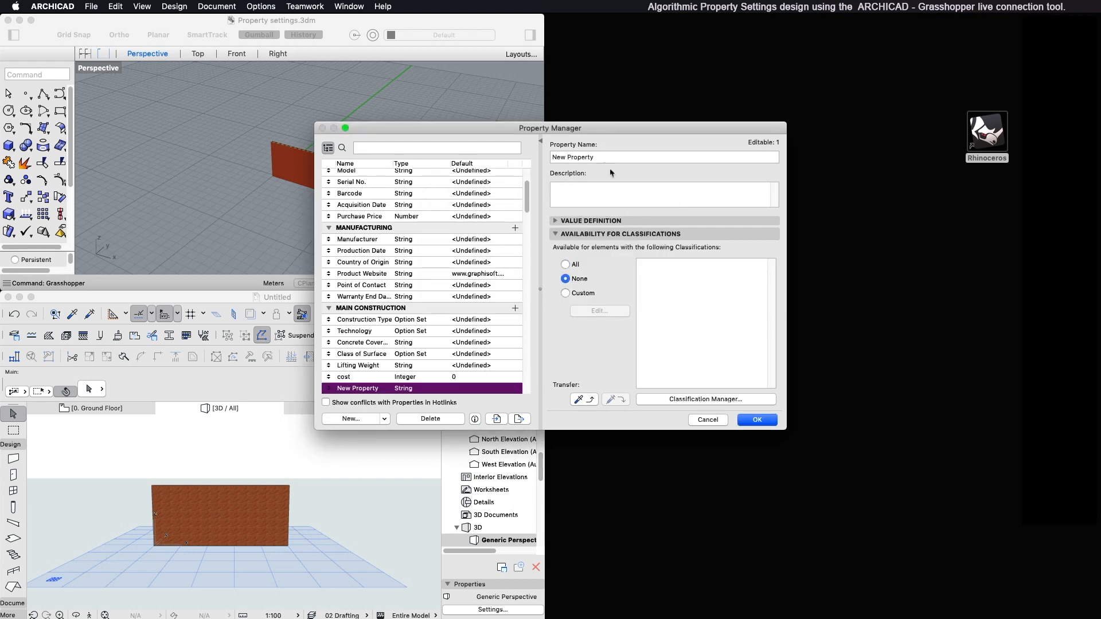
left_click(565, 264)
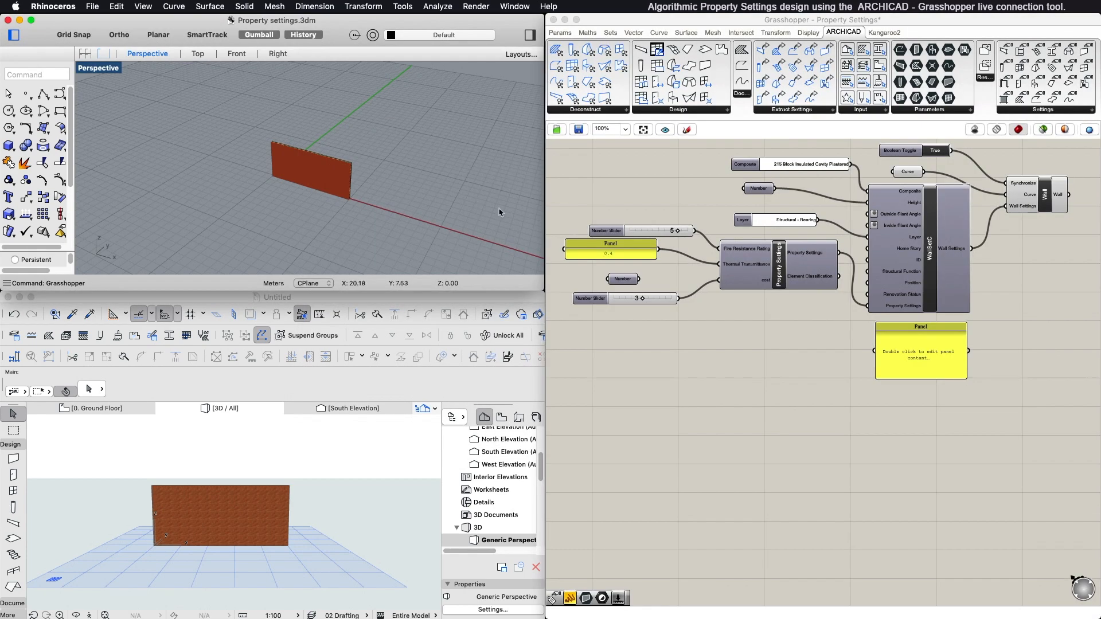
- Tick New Property in the component's classification and properties picker
right_click(804, 265)
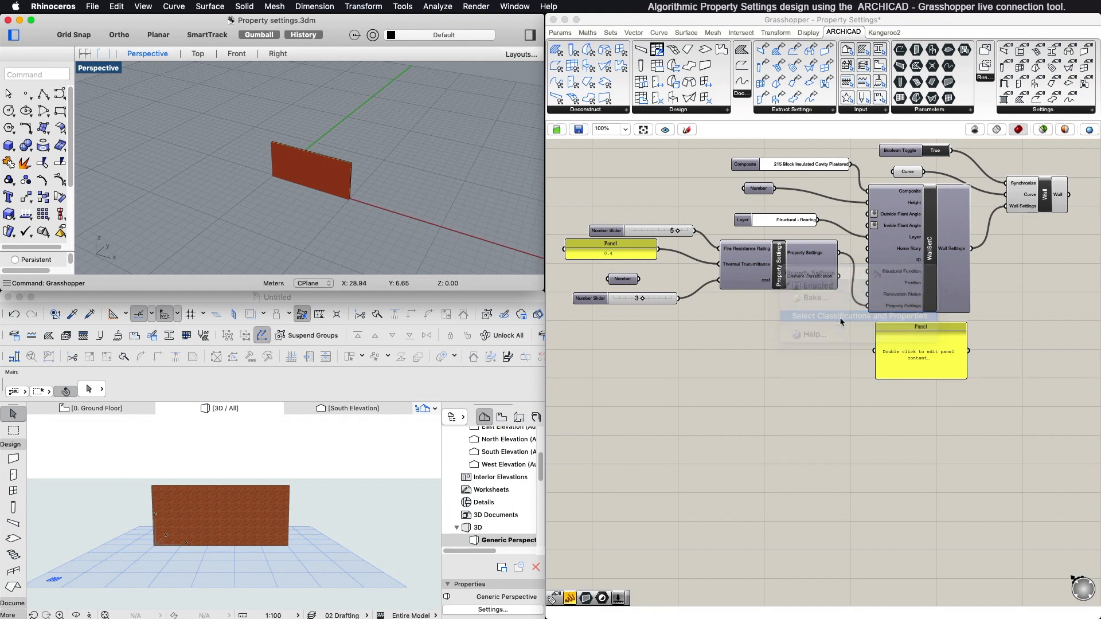
left_click(858, 316)
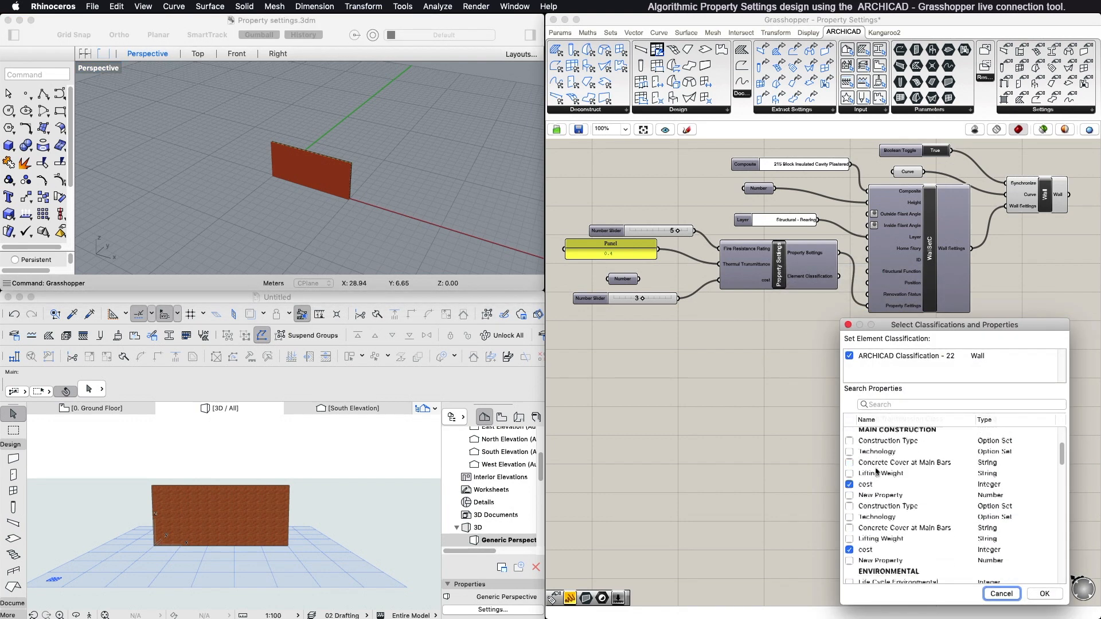
left_click(849, 495)
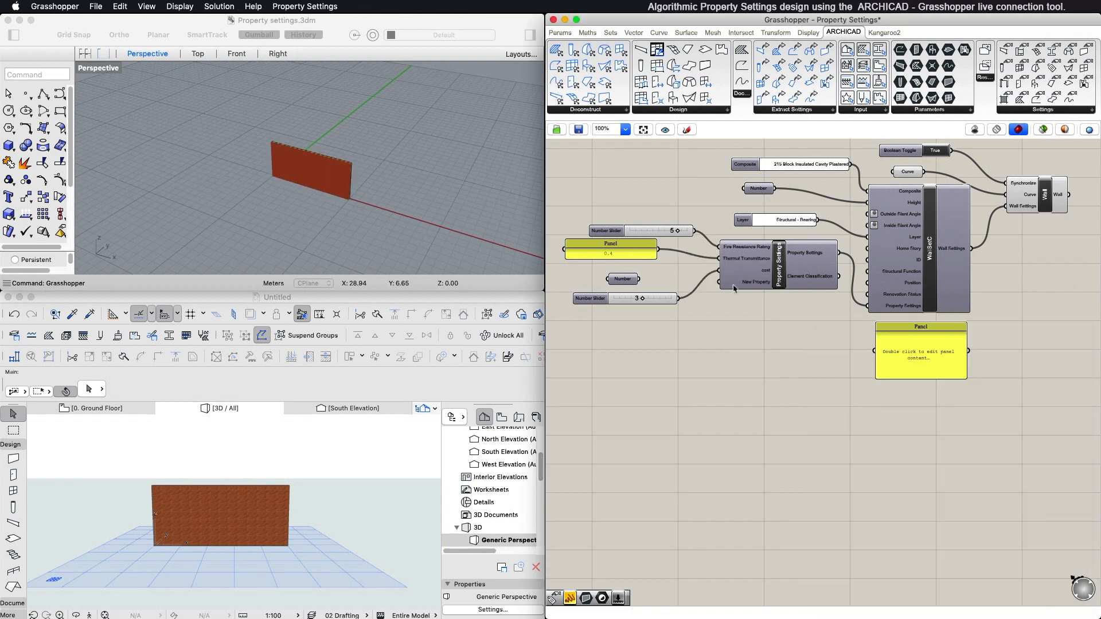
mouse_move(728, 282)
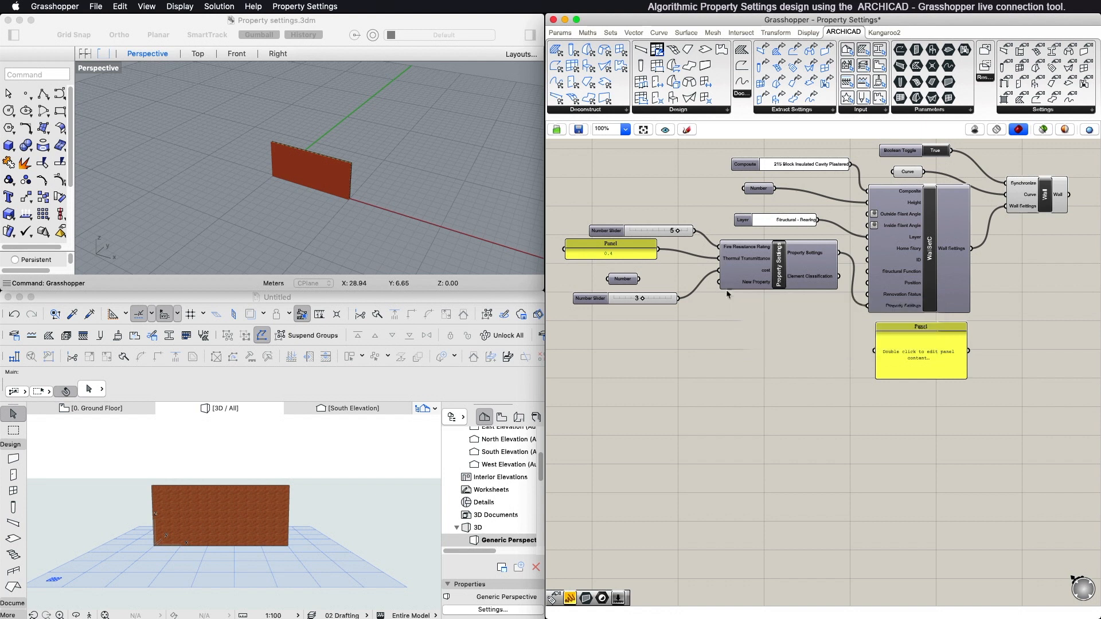
mouse_move(641, 282)
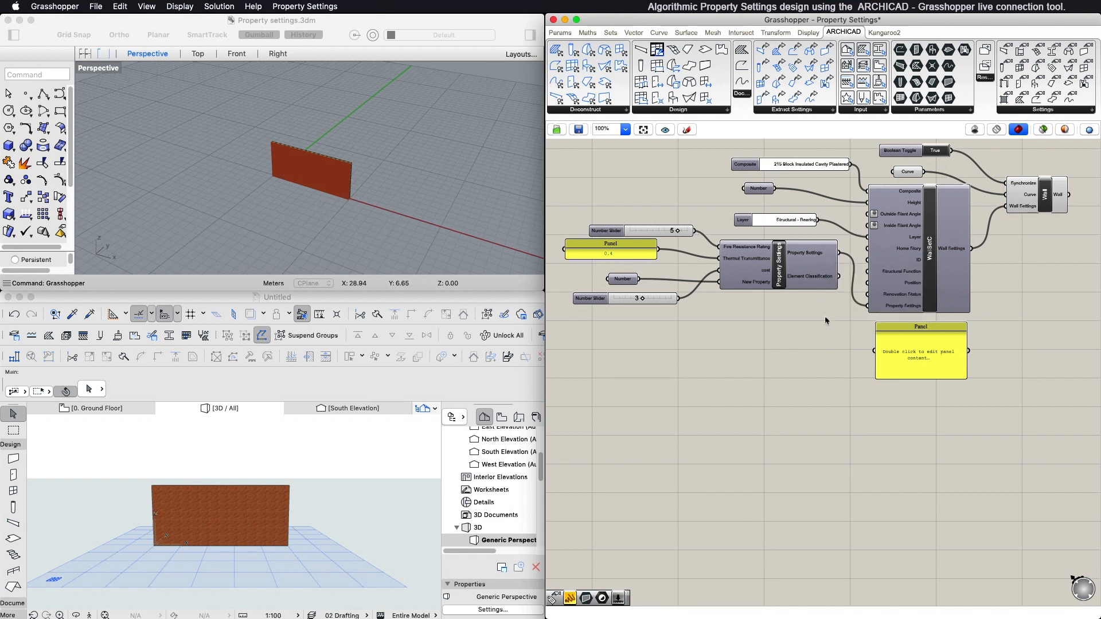
mouse_move(828, 327)
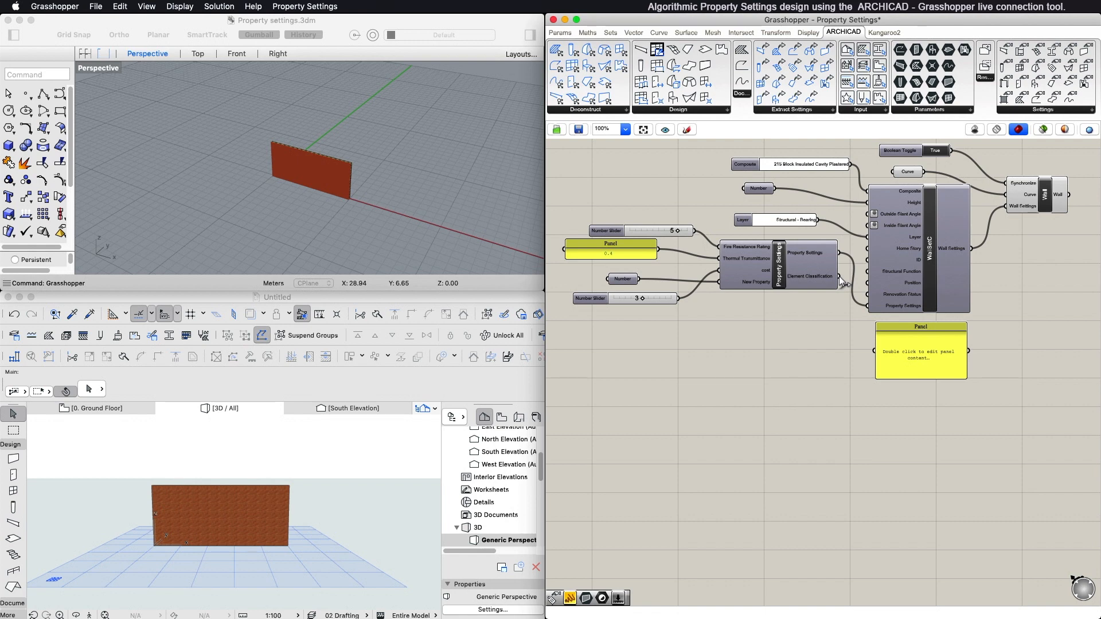
mouse_move(859, 319)
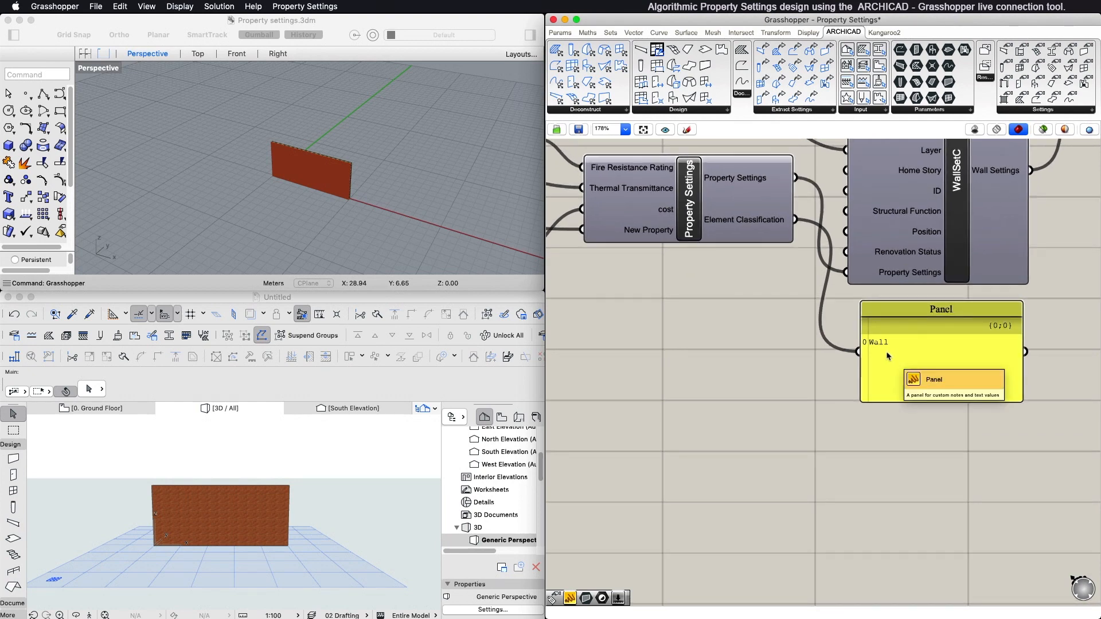
mouse_move(784, 384)
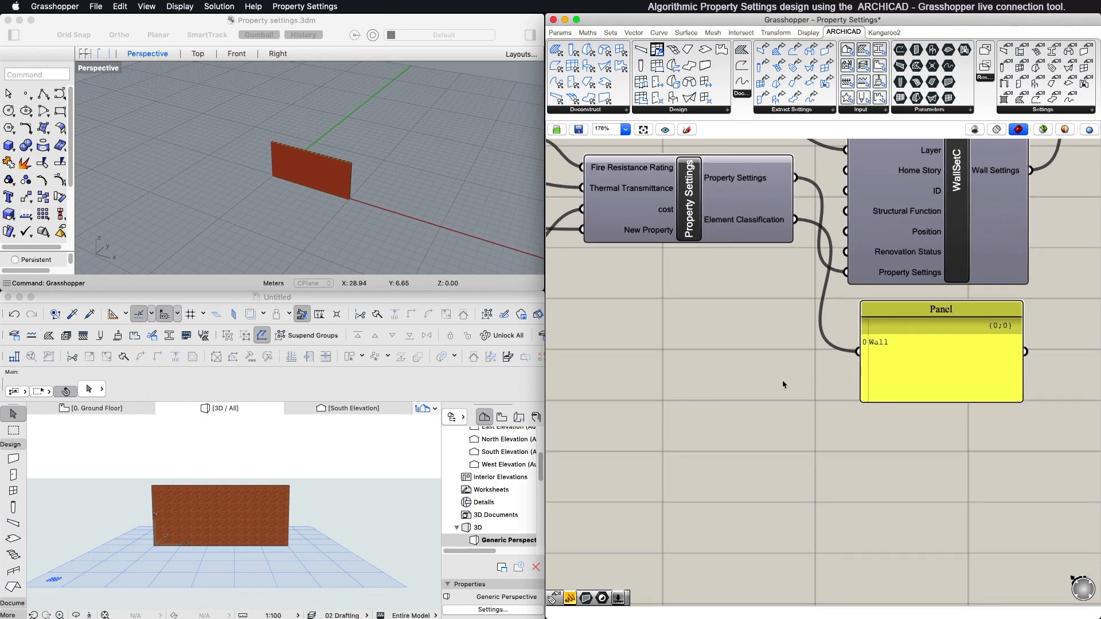